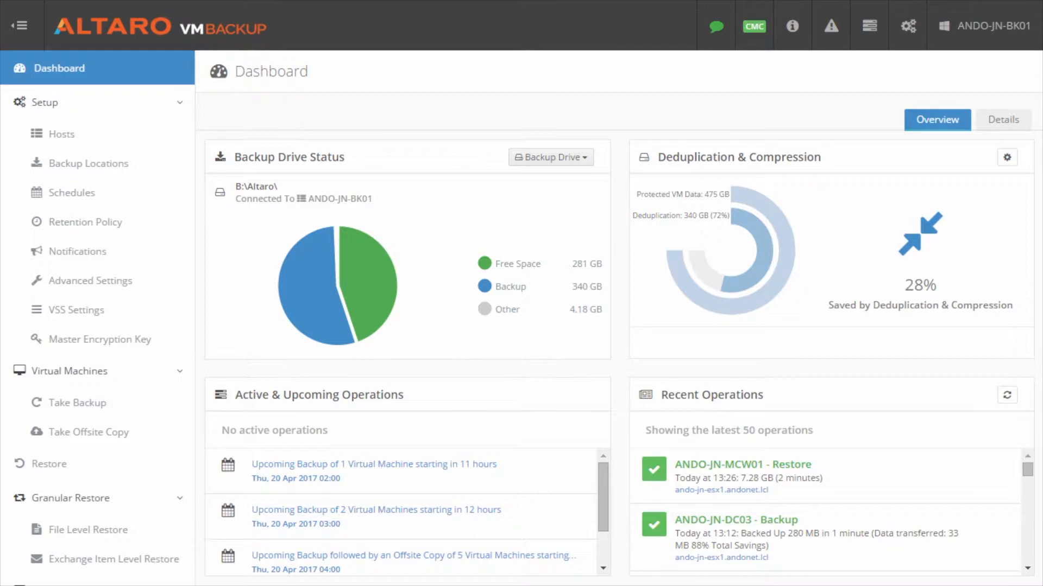
mouse_move(128, 452)
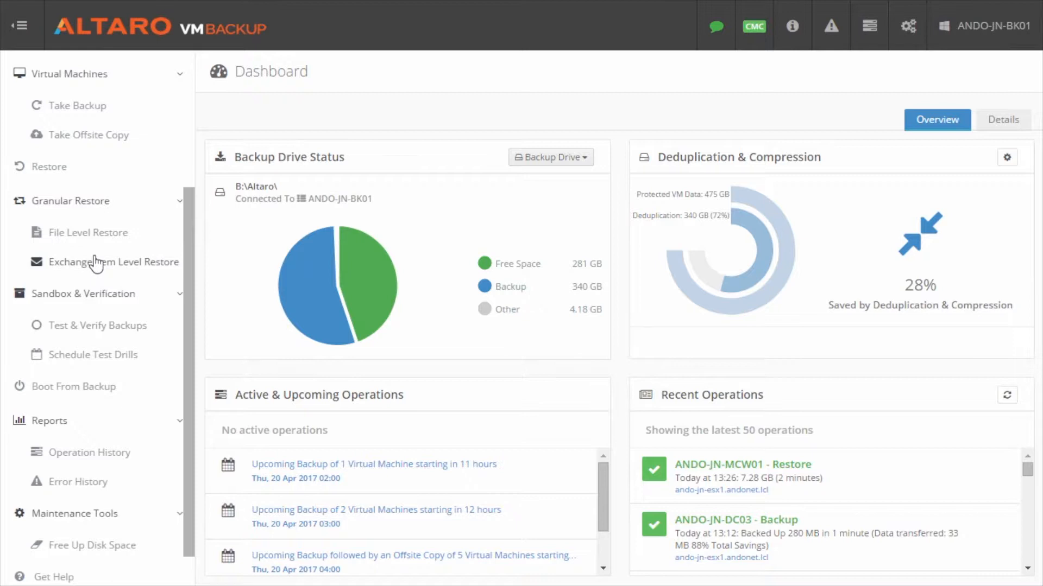
Start an Exchange Item Level Restore using B:\Altaro as the restore source.
left_click(120, 261)
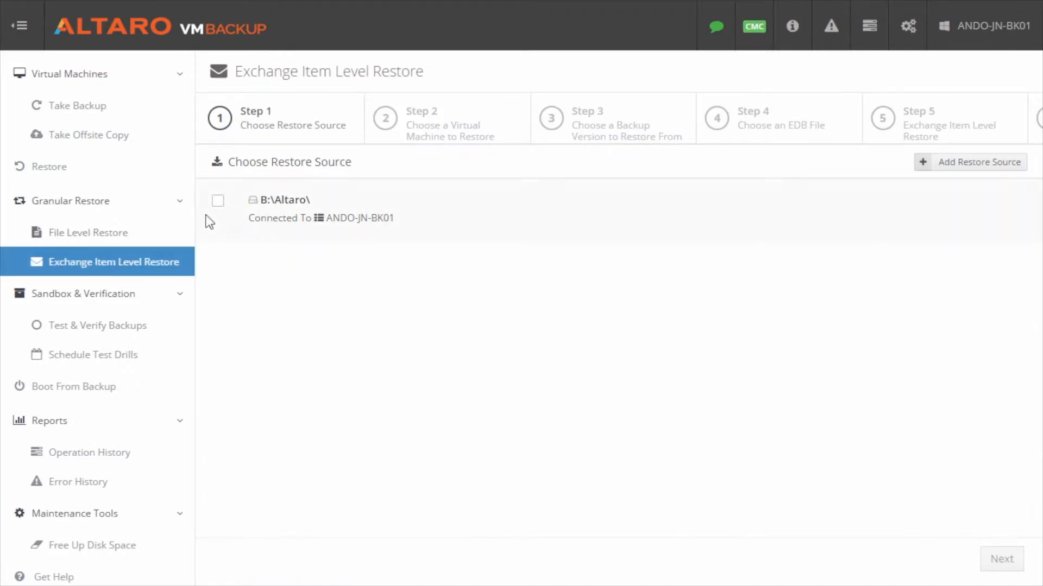
left_click(218, 201)
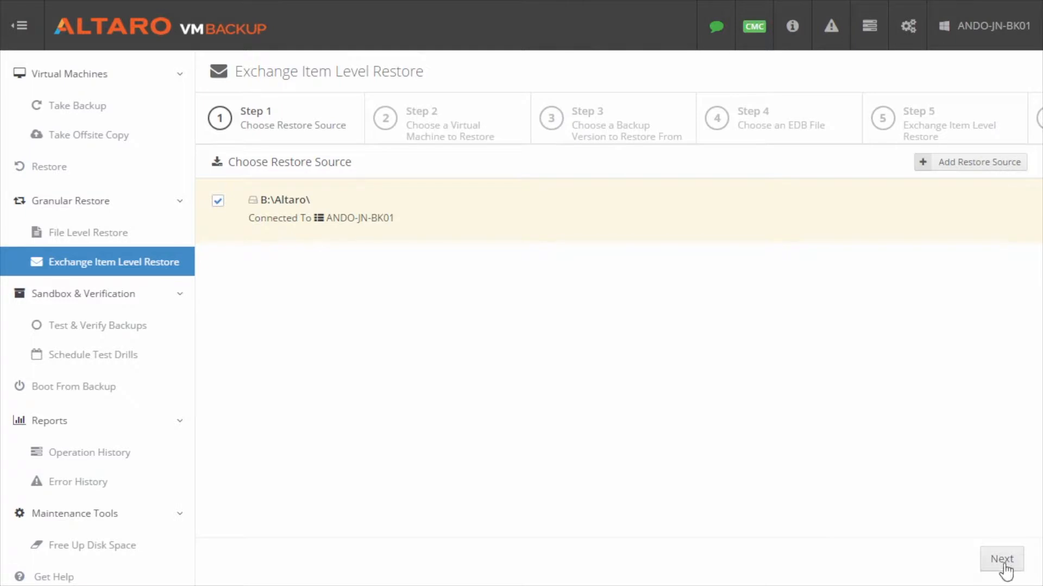
Select virtual machine ANDO-JN-FS01 and choose its 12 Apr 2017 02:00 backup version.
left_click(1001, 559)
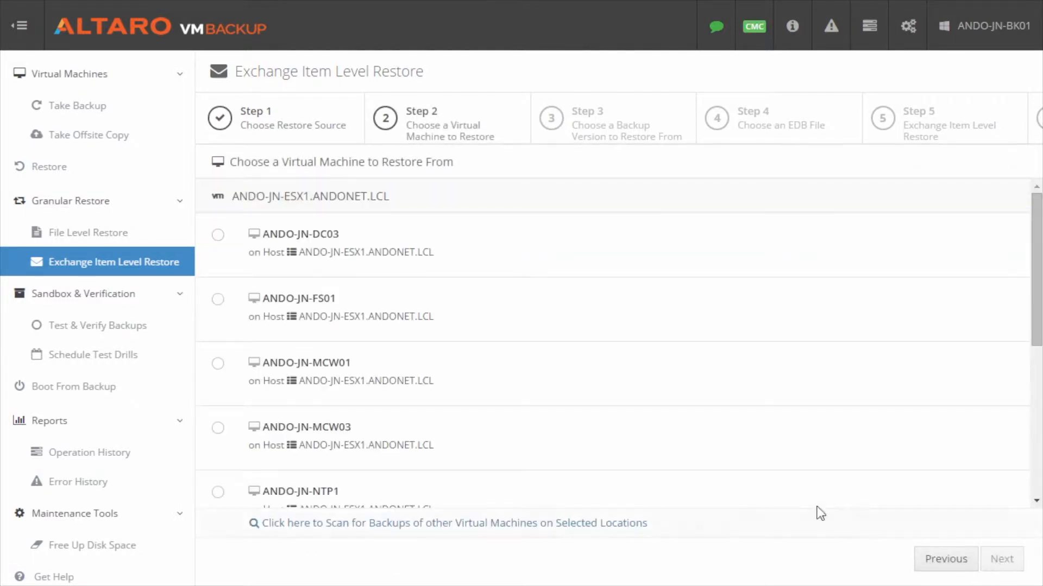
mouse_move(217, 307)
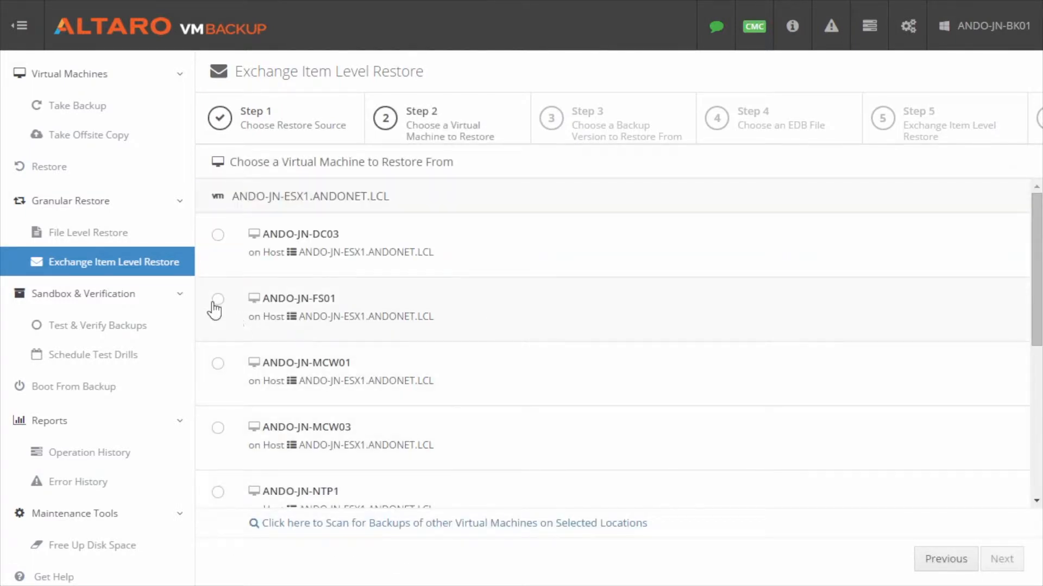
left_click(217, 299)
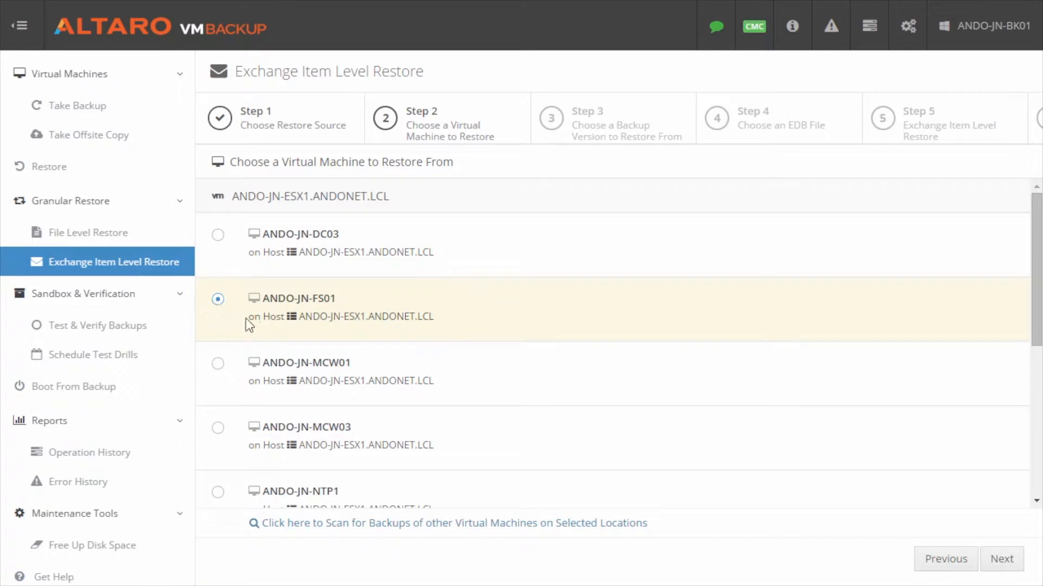
mouse_move(1010, 573)
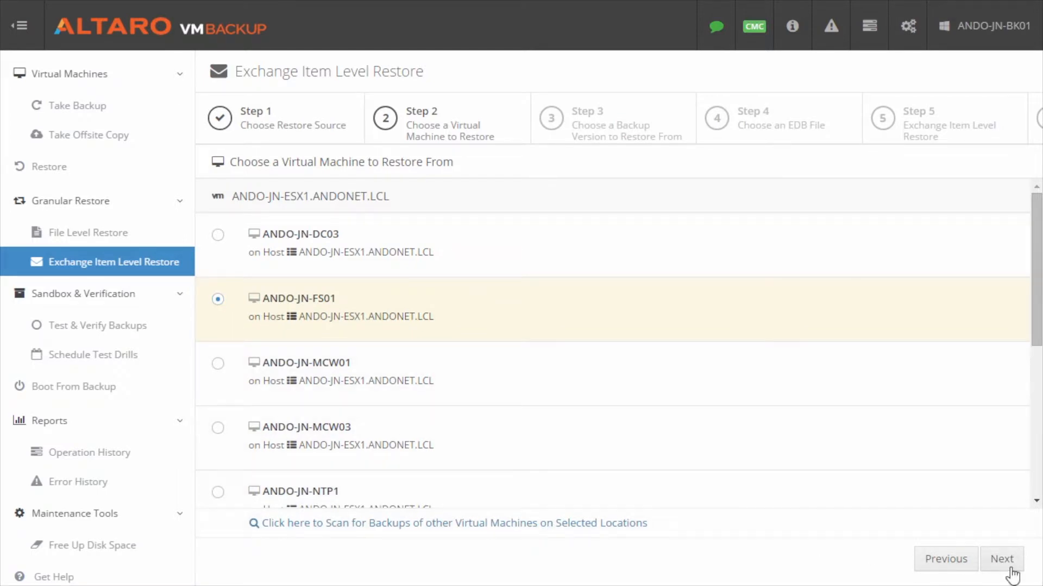
left_click(1001, 558)
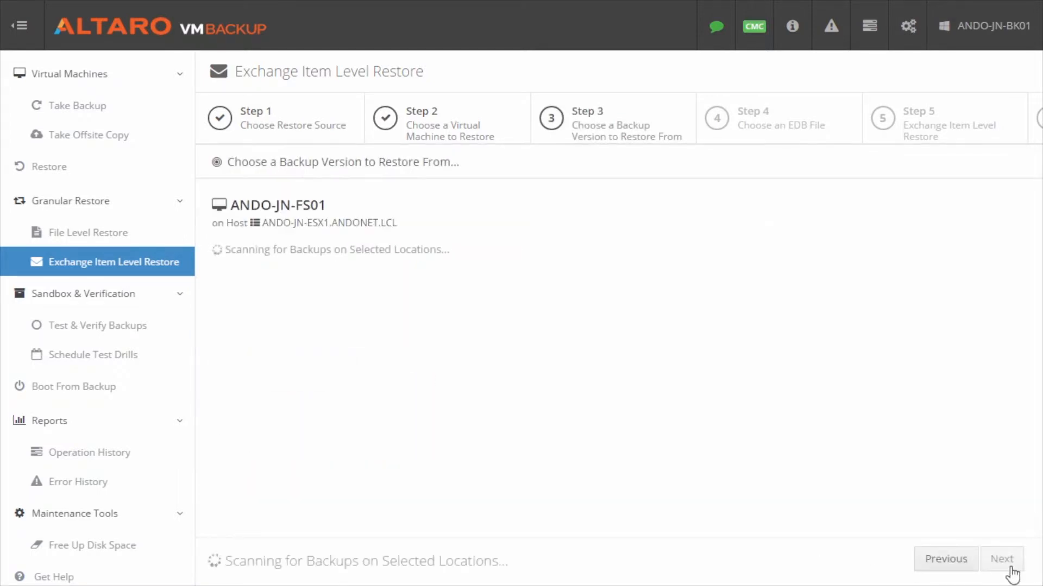
left_click(479, 274)
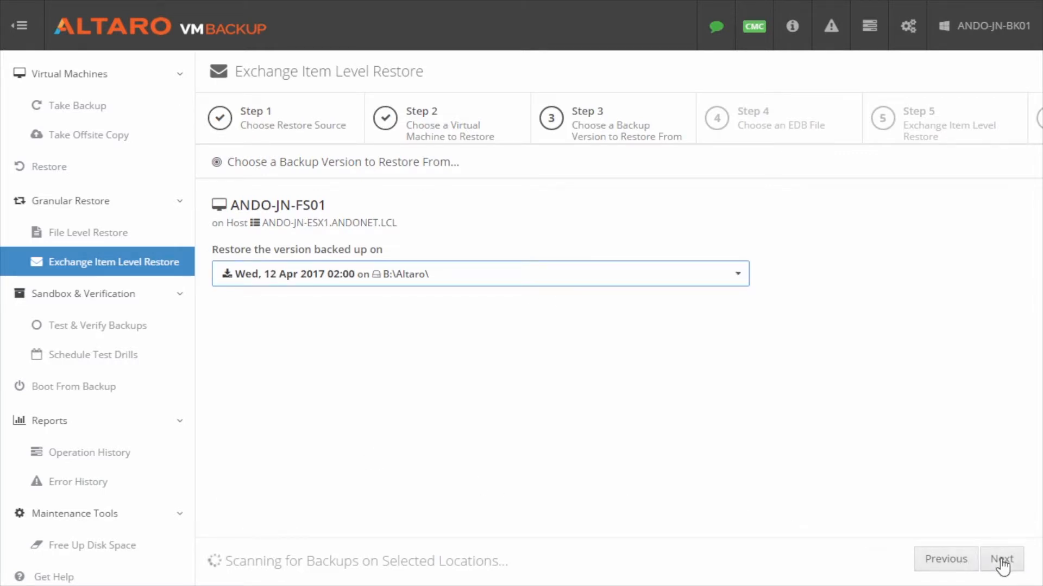
Choose Mailbox Database 0888409141.edb from Hard Disk 2's Altaro_Related folder and continue.
left_click(1001, 559)
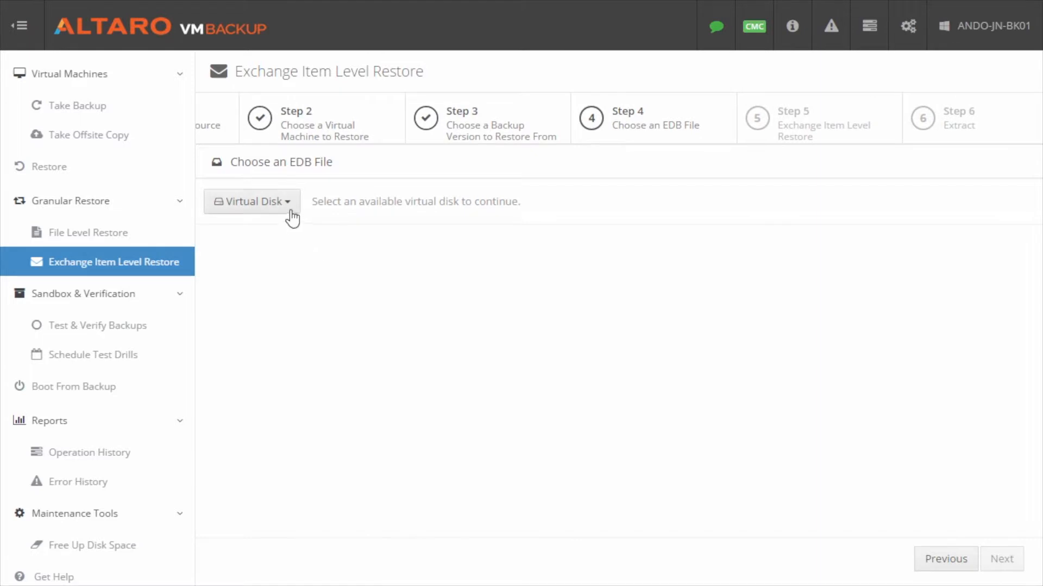
left_click(251, 201)
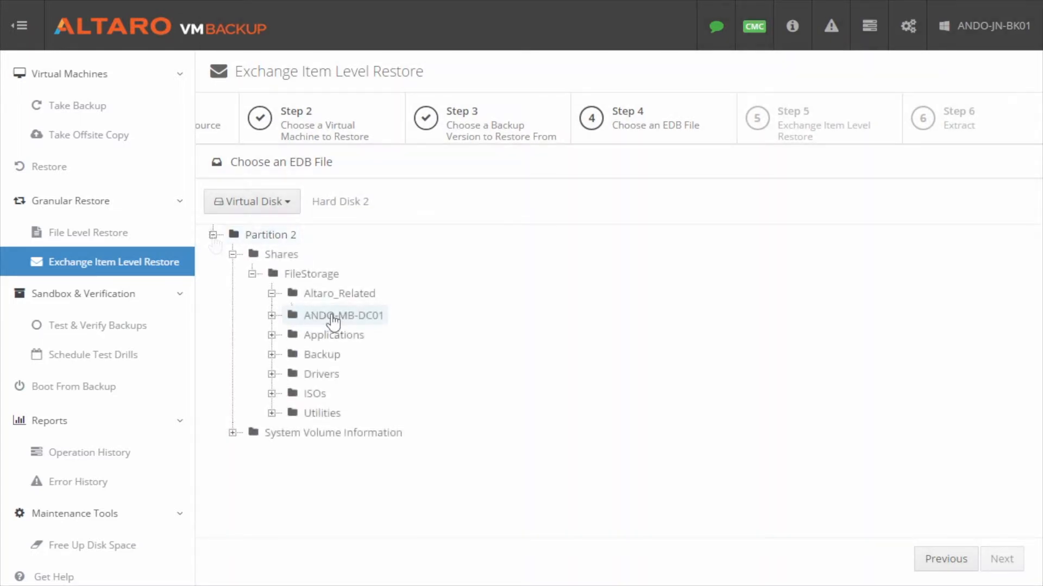
left_click(272, 293)
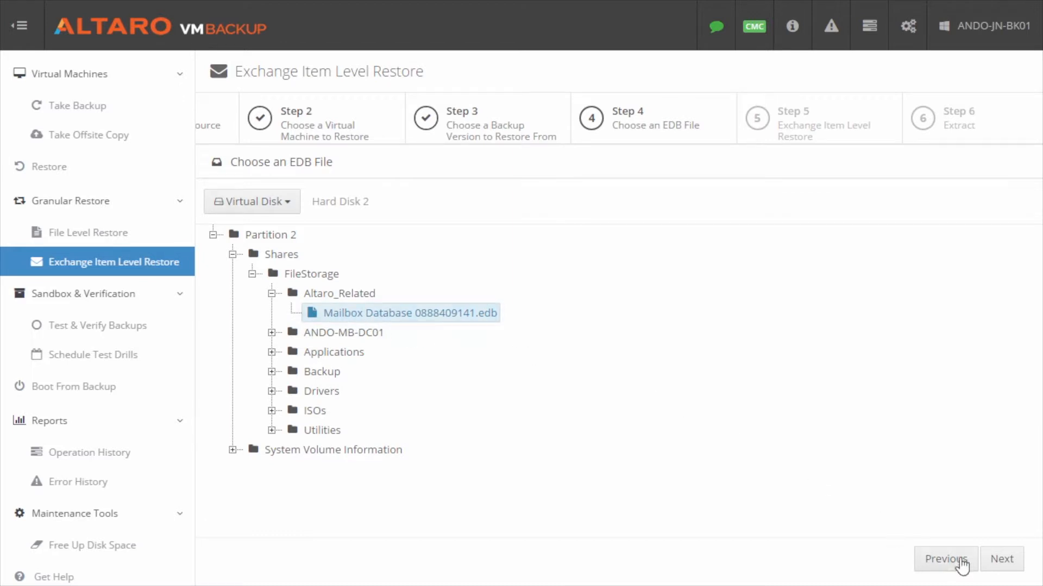
left_click(1001, 558)
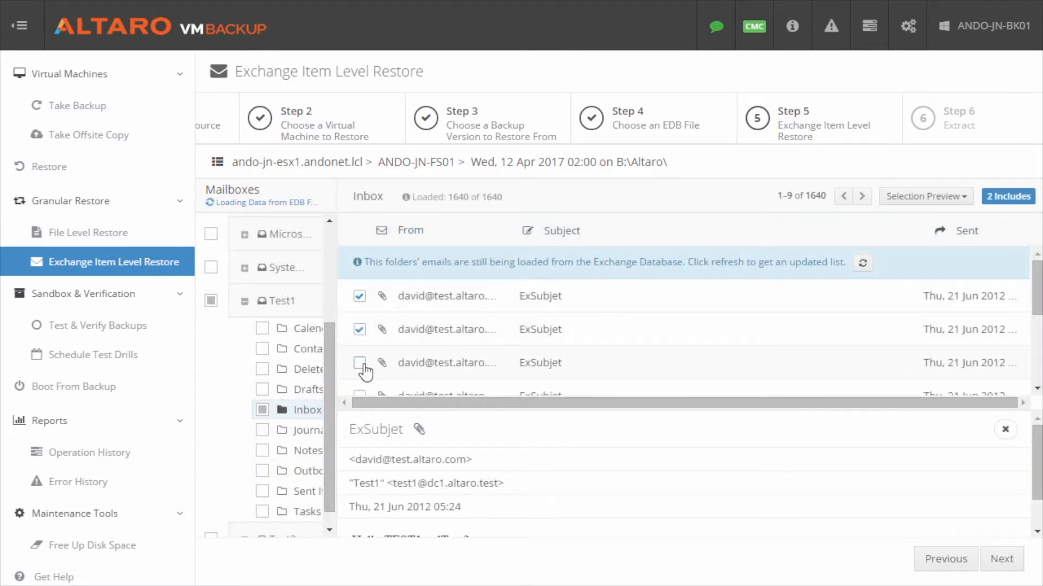
Tick the third ExSubjet email in Test1's Inbox, making 3 included items.
left_click(359, 362)
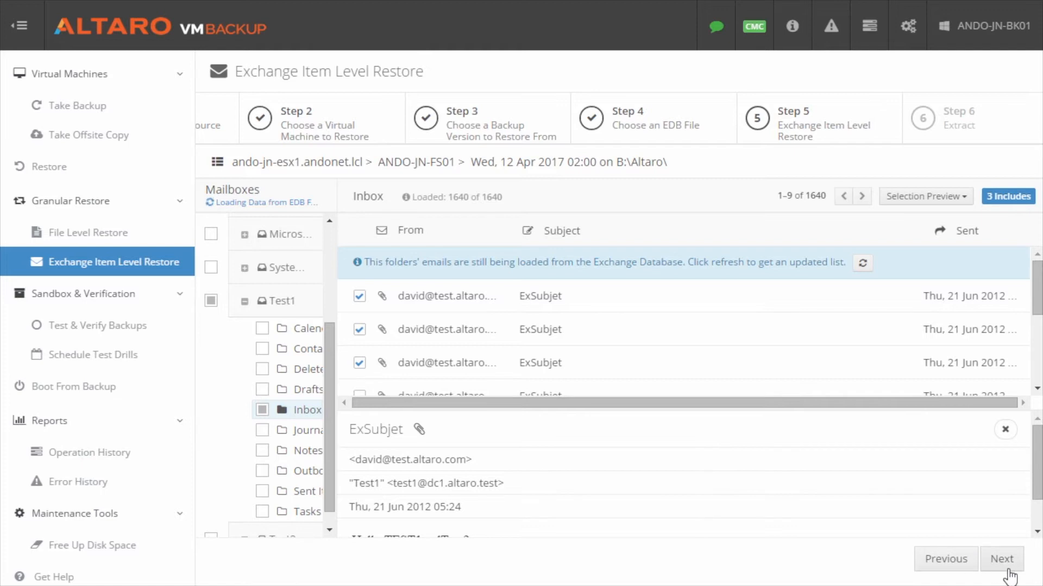
Extract the three included emails to a PST file in C:\AltaroRestored\.
left_click(1001, 559)
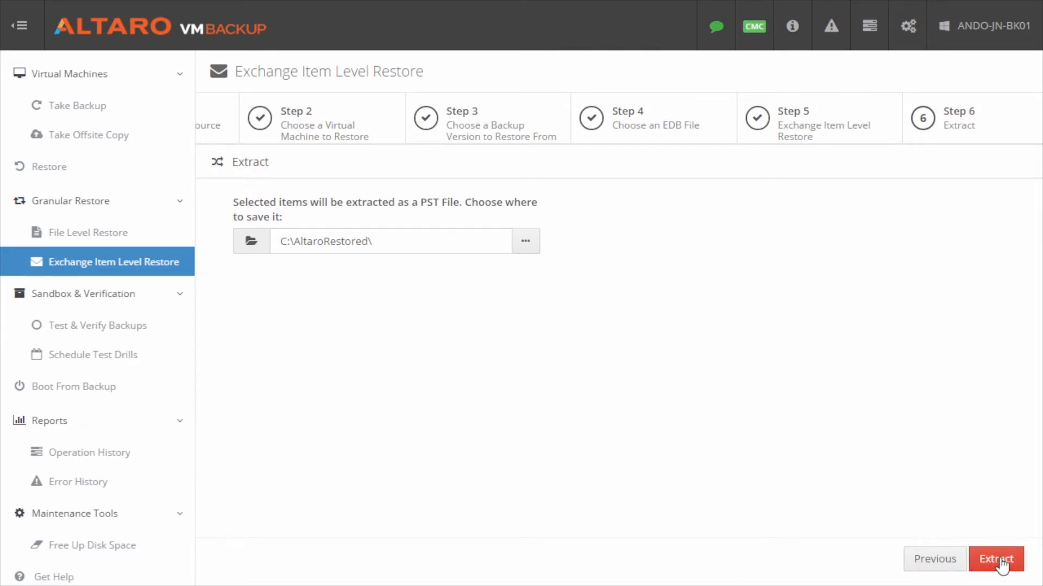
left_click(995, 559)
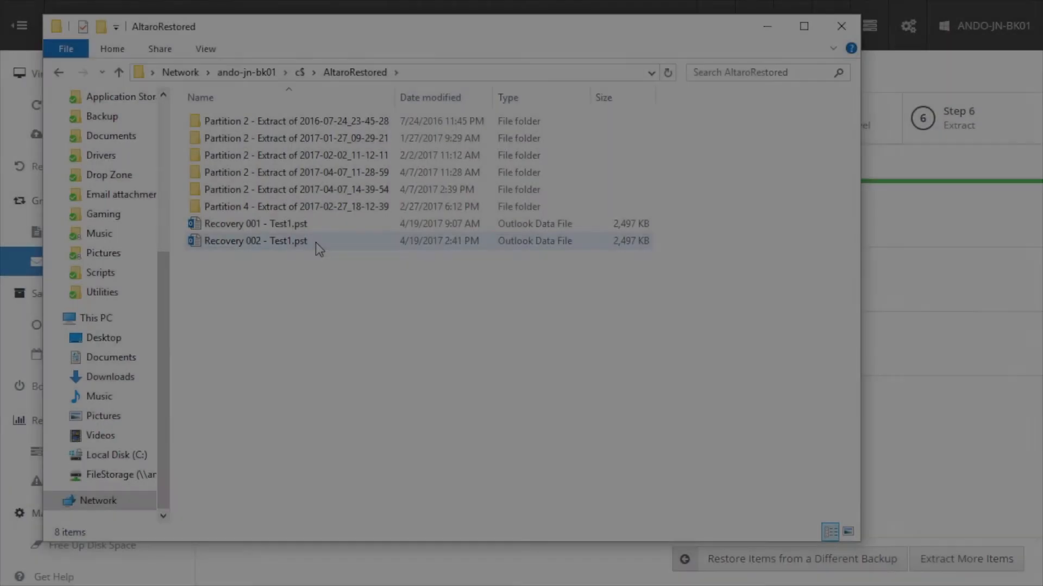
Select Recovery 002 - Test1.pst in AltaroRestored to confirm its 2,497 KB size.
left_click(255, 240)
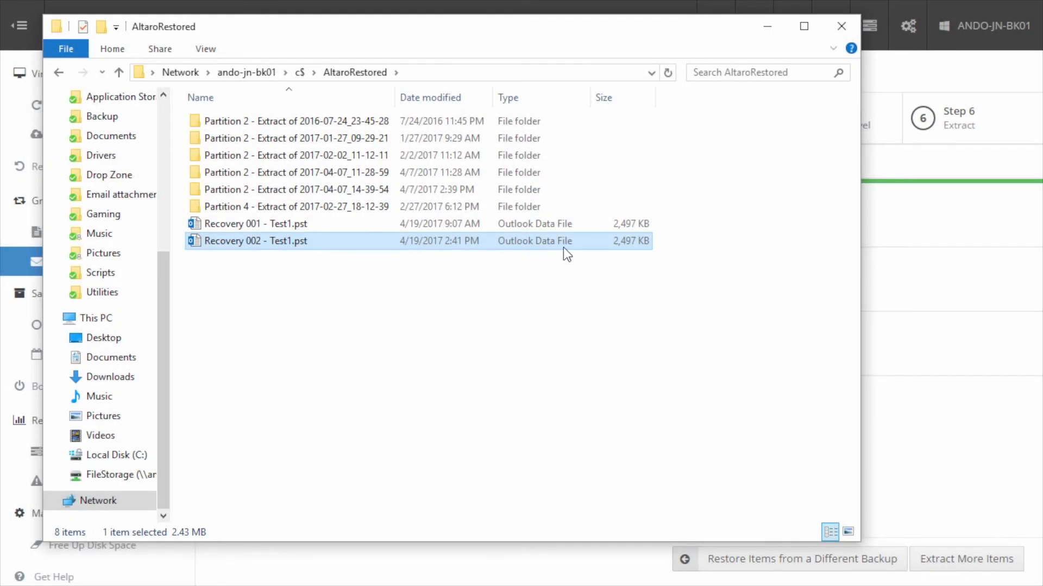
mouse_move(249, 241)
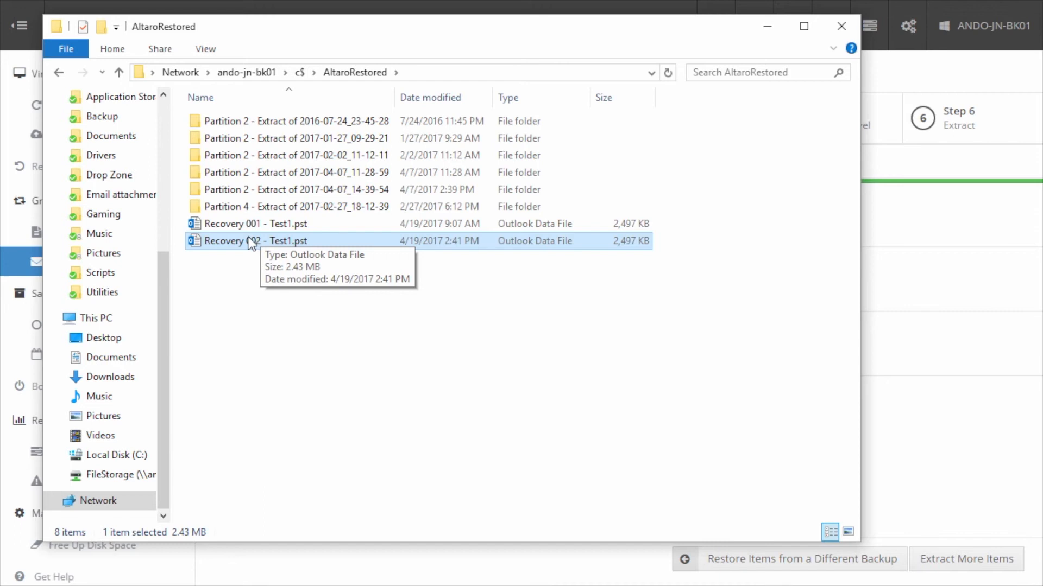
mouse_move(422, 399)
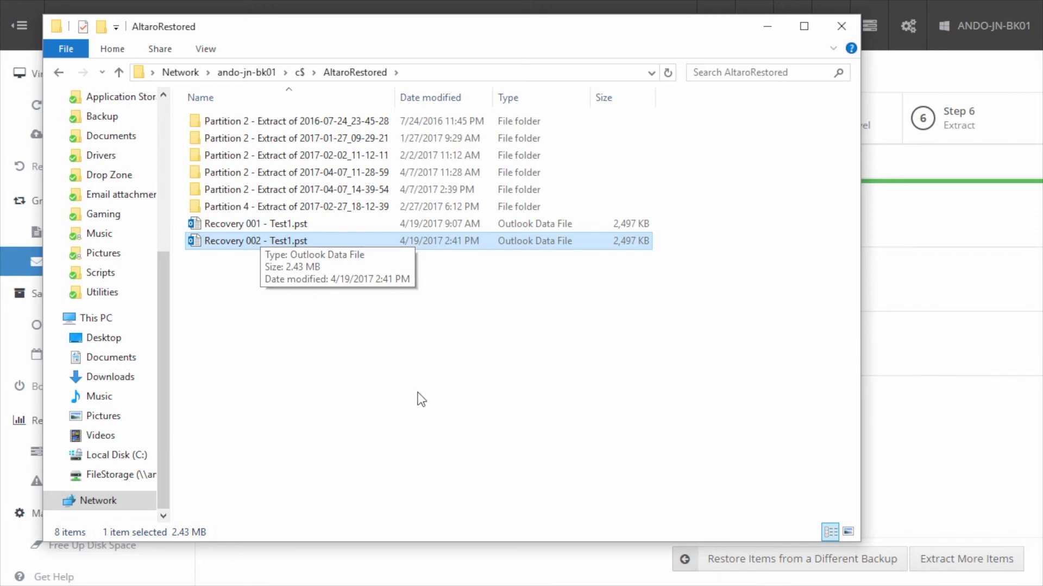